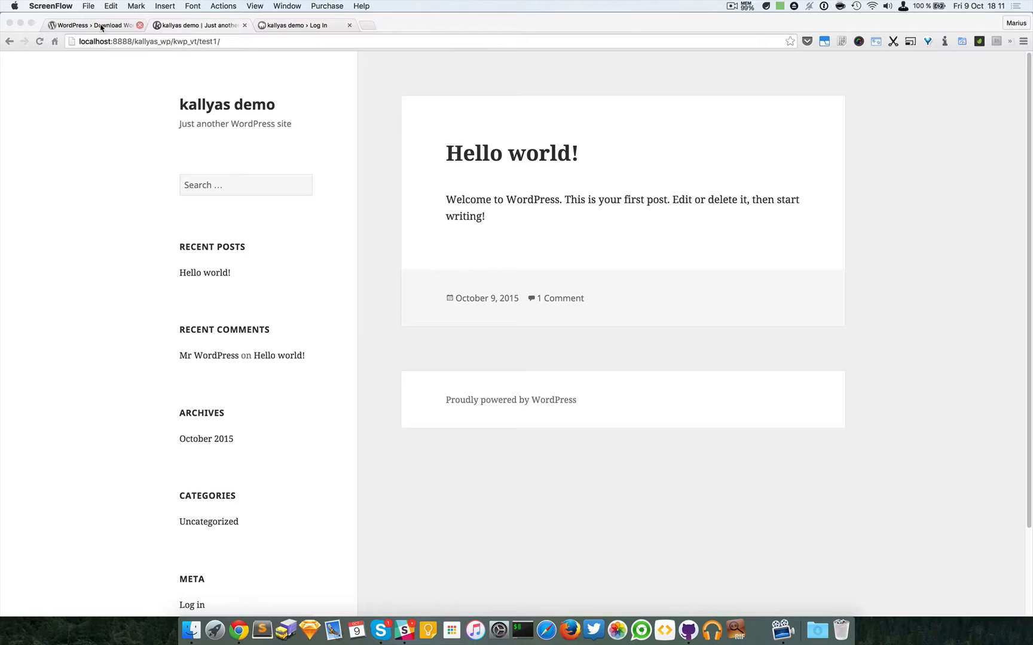
# Switch to the kallyas site's login tab and log in with the prefilled credentials.
pyautogui.click(92, 25)
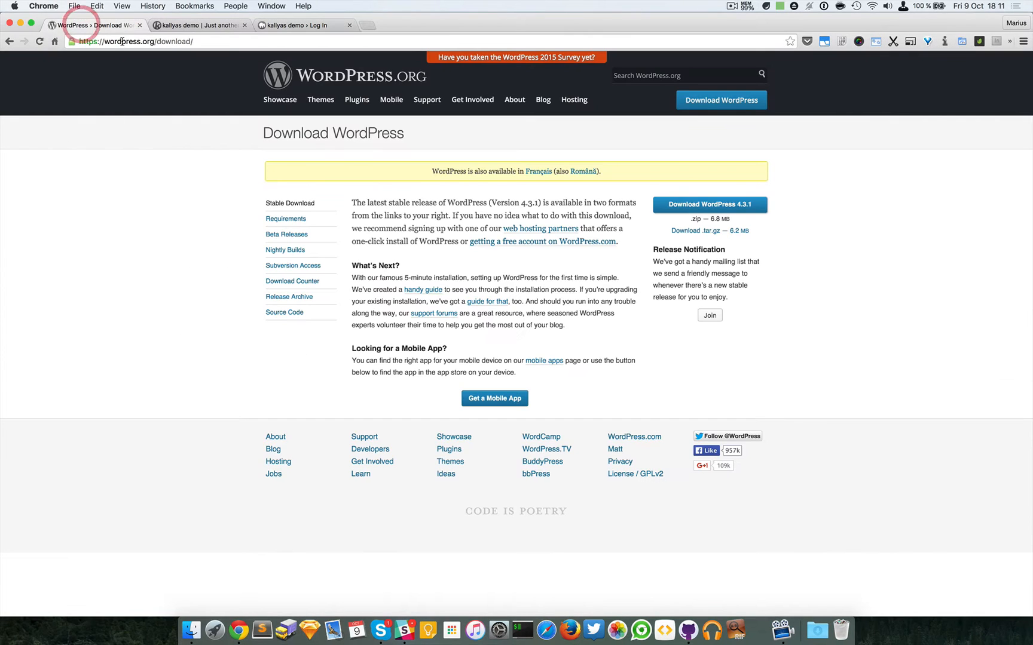
pyautogui.moveTo(710, 205)
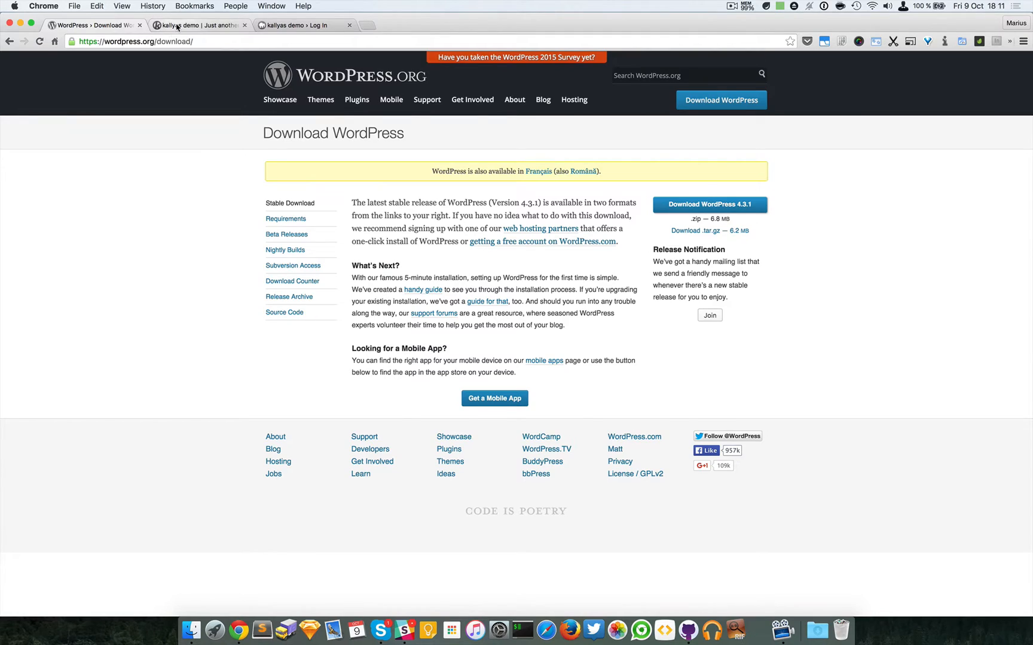
pyautogui.click(197, 25)
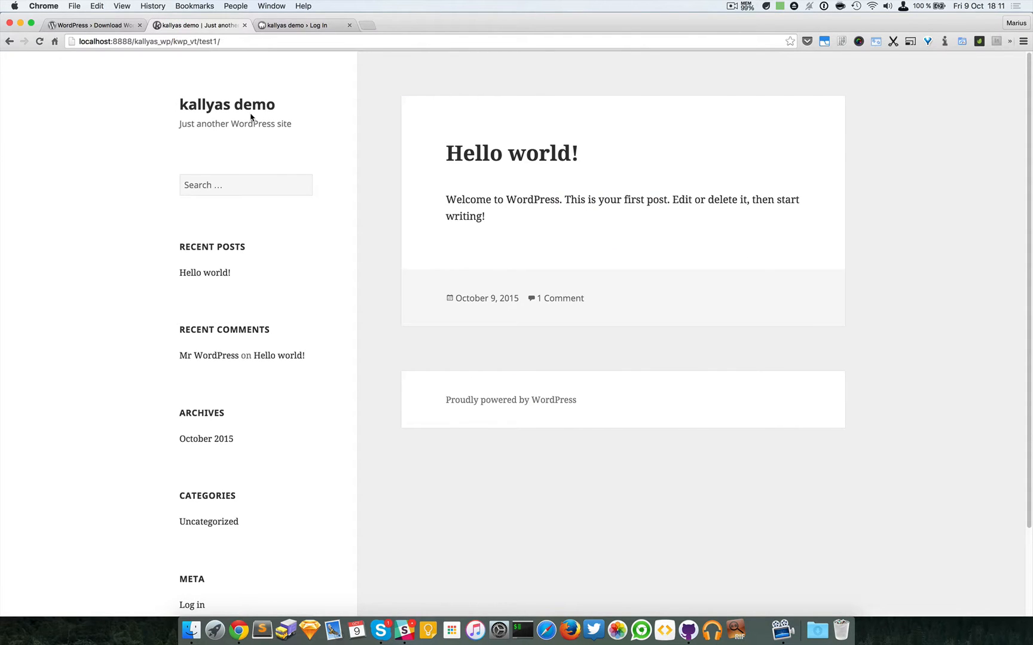
pyautogui.moveTo(504, 291)
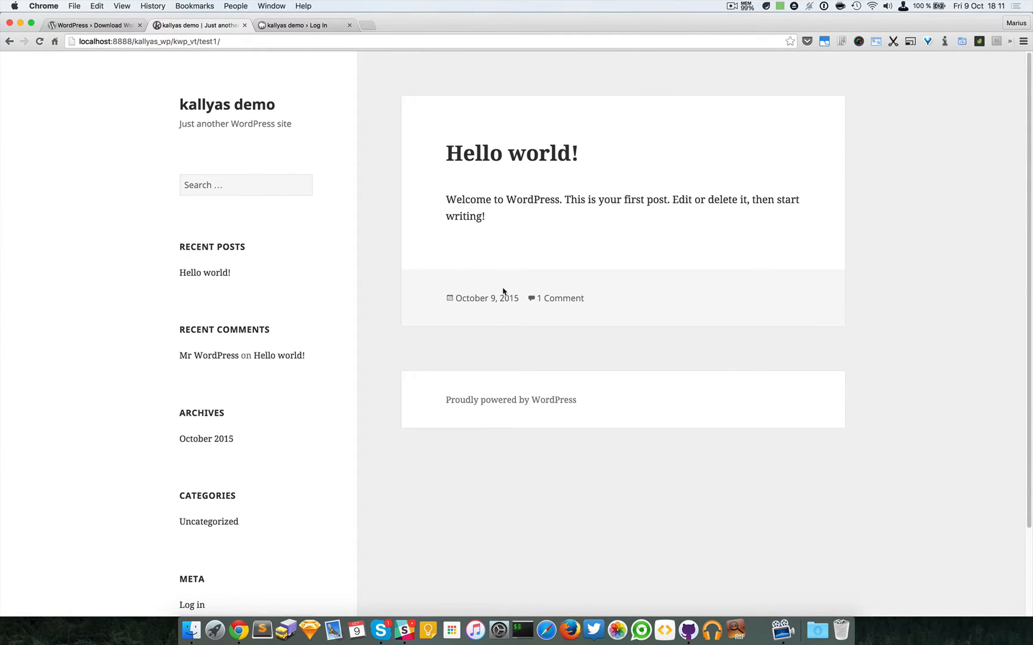
pyautogui.moveTo(102, 141)
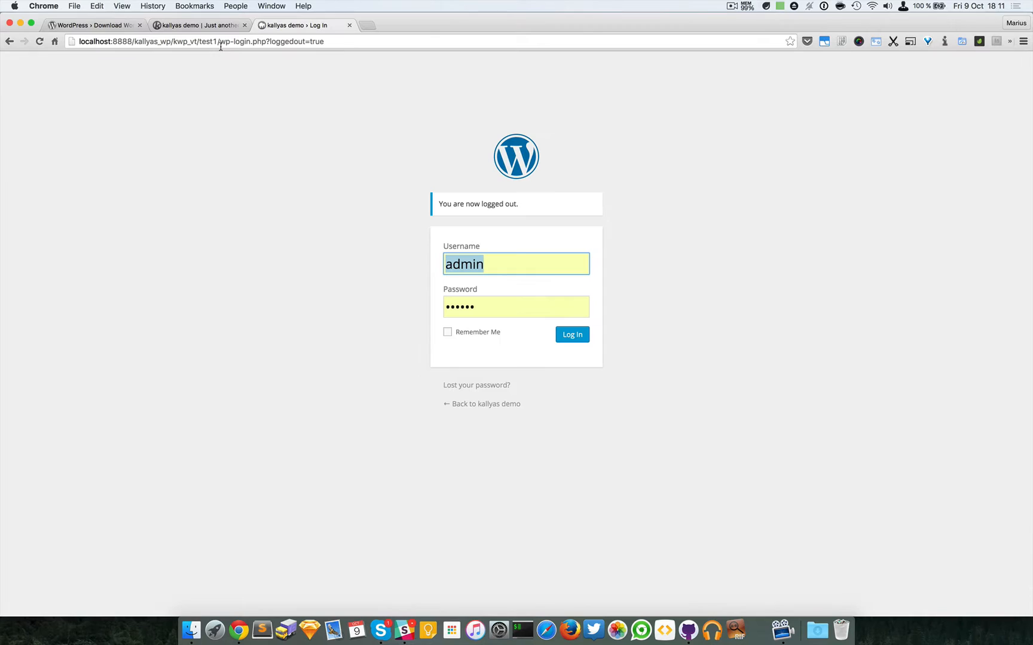
pyautogui.moveTo(456, 268)
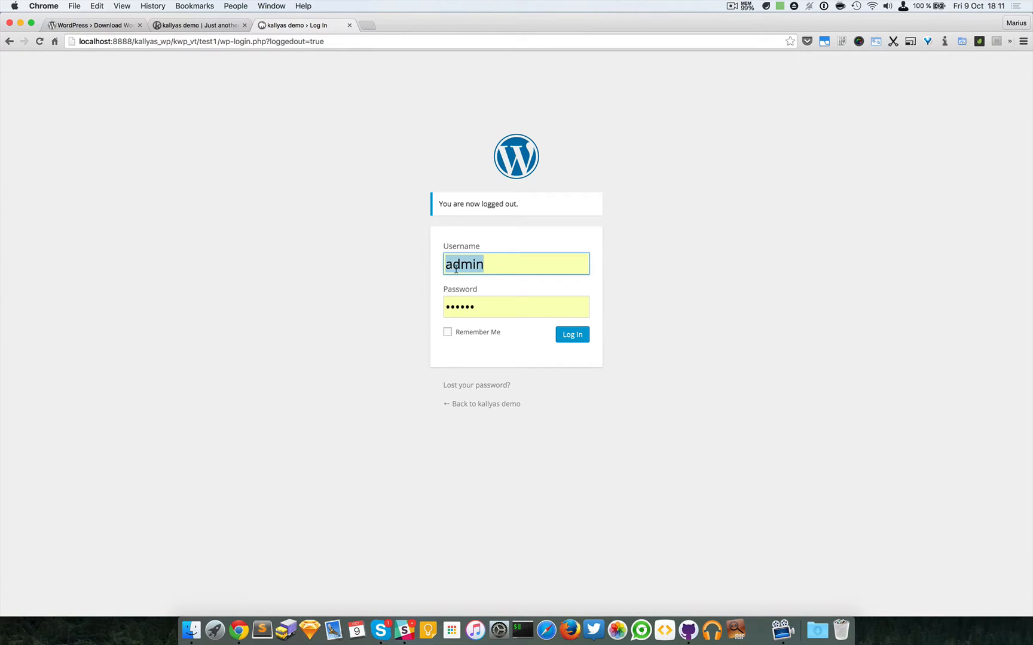
pyautogui.click(571, 335)
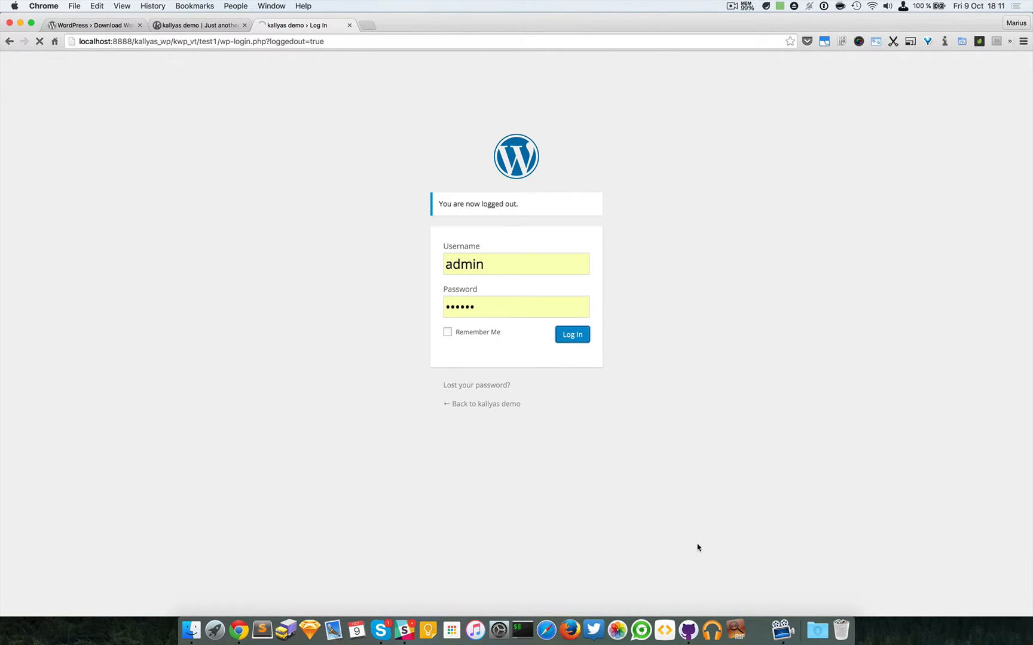
pyautogui.click(570, 334)
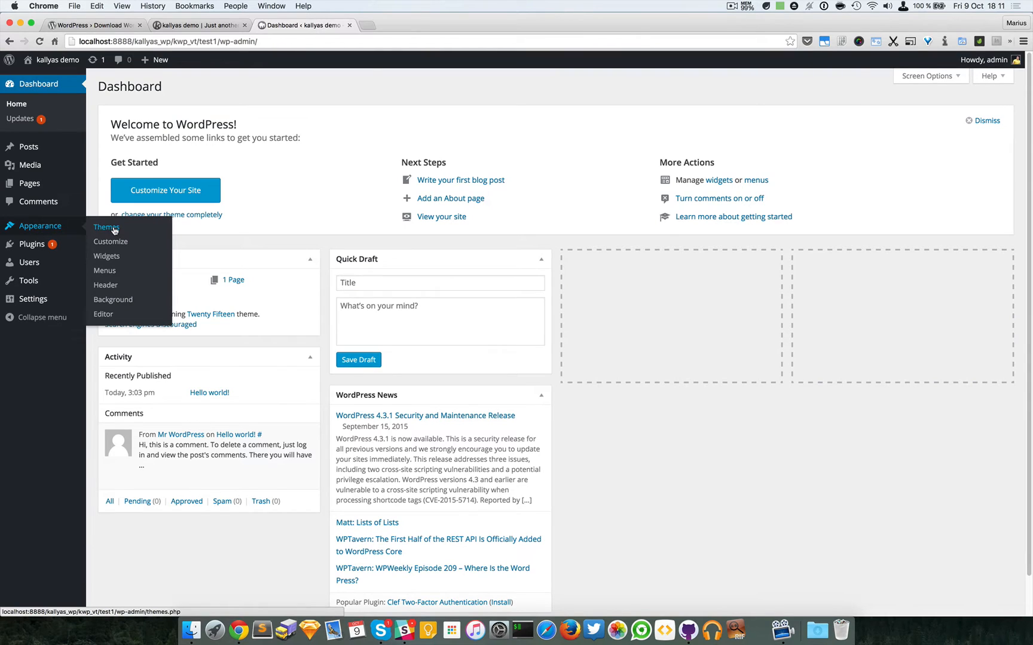
# Go to Appearance > Themes > Add New > Upload Theme and browse the Package folder.
pyautogui.click(106, 227)
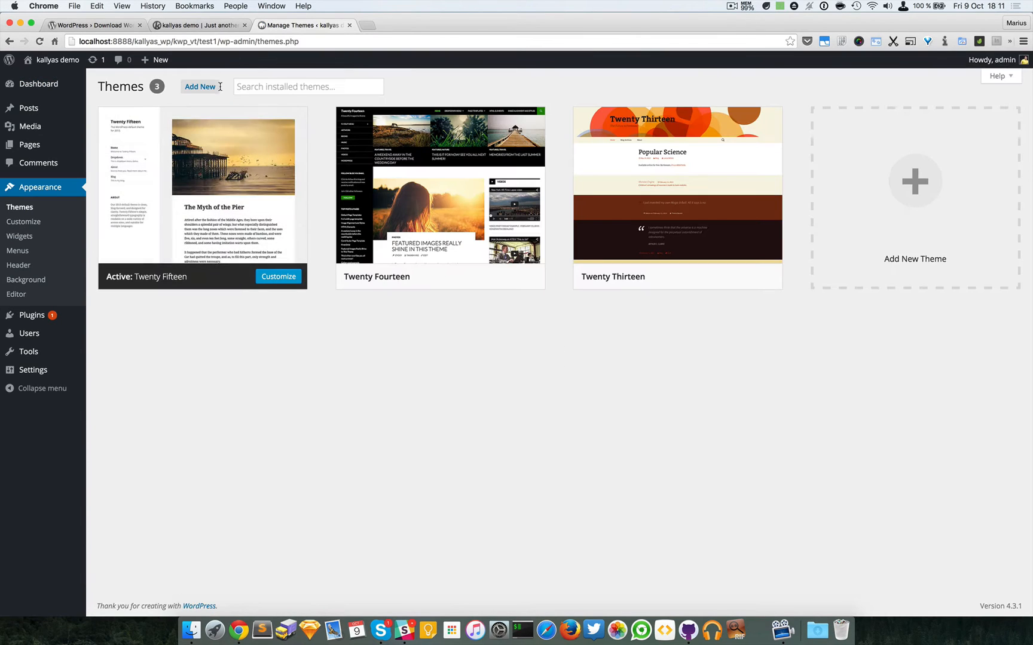
pyautogui.click(200, 86)
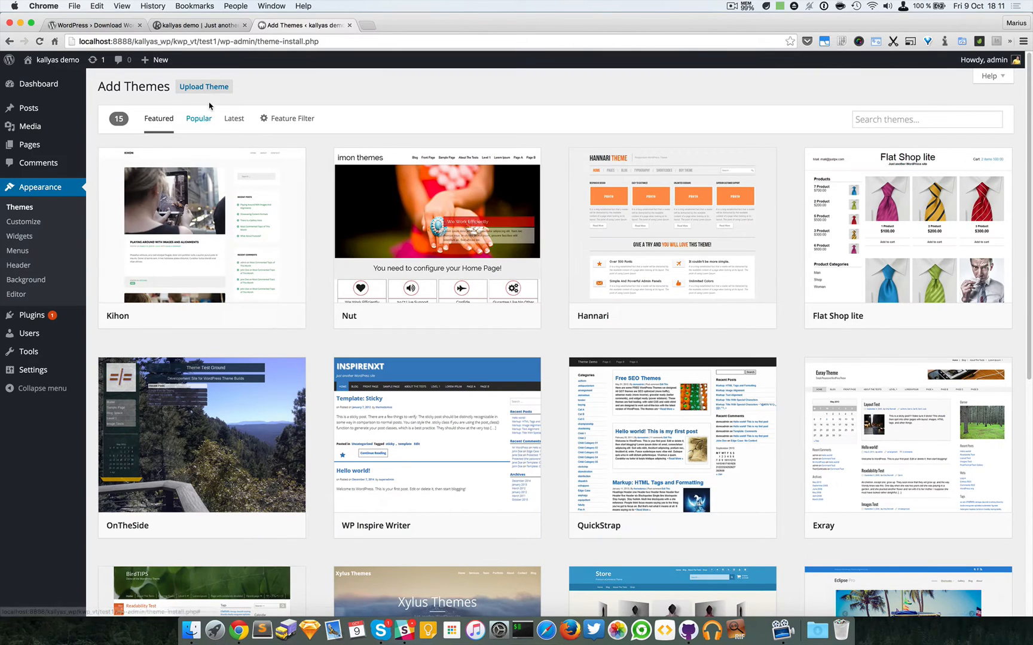
pyautogui.click(204, 86)
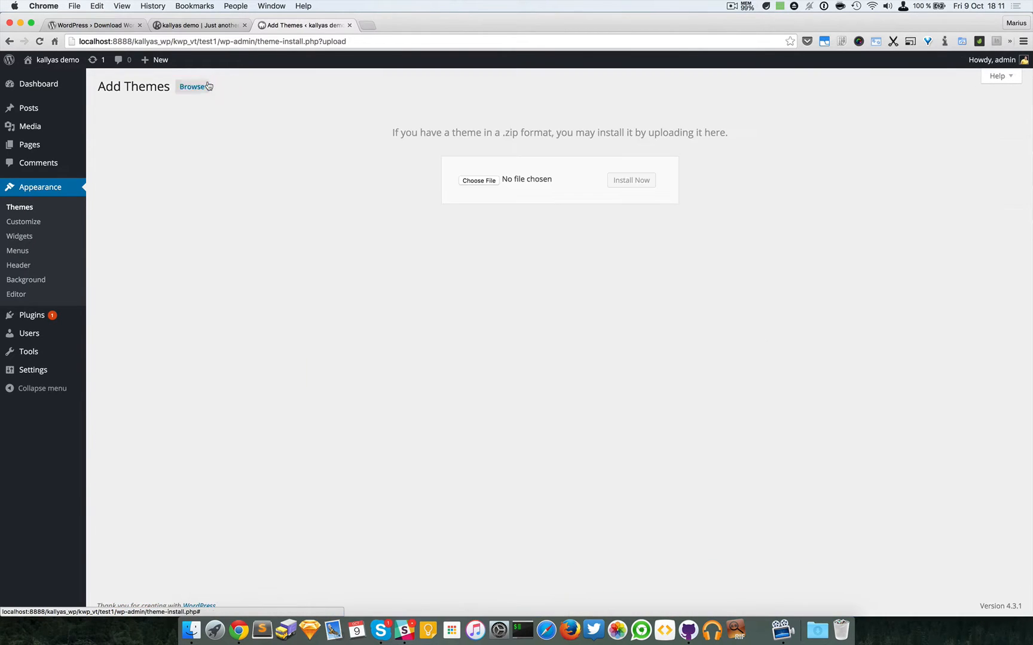
pyautogui.moveTo(478, 180)
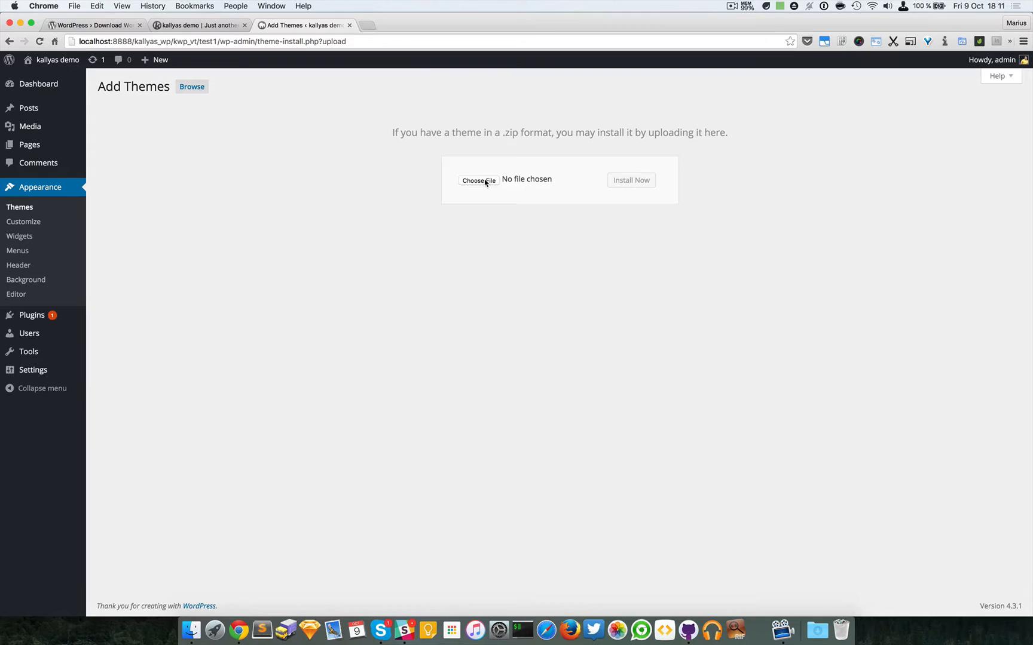
pyautogui.click(479, 180)
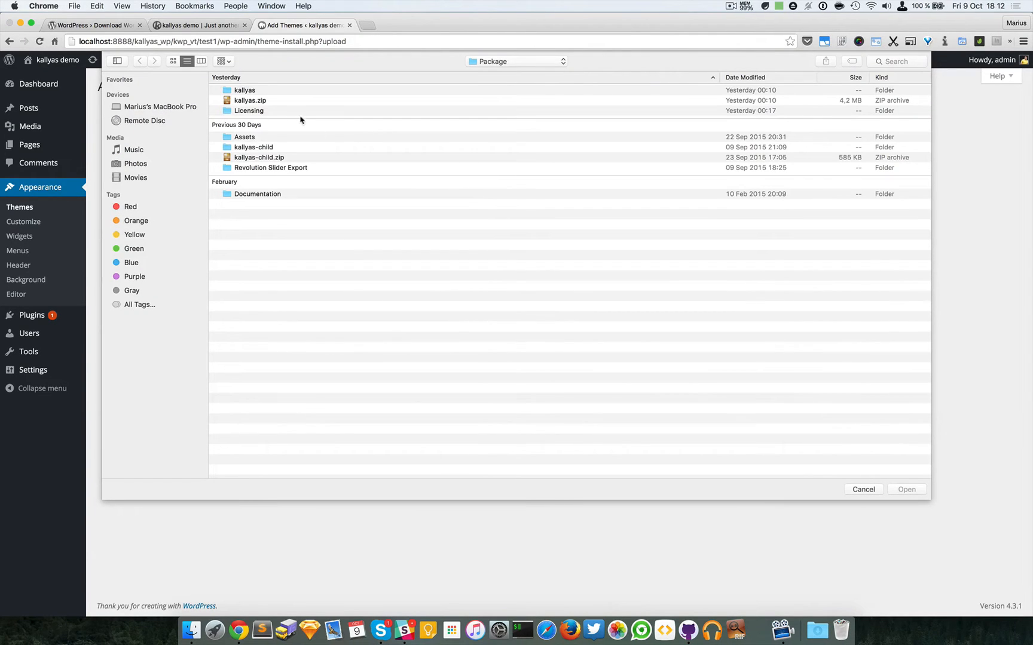
pyautogui.moveTo(384, 142)
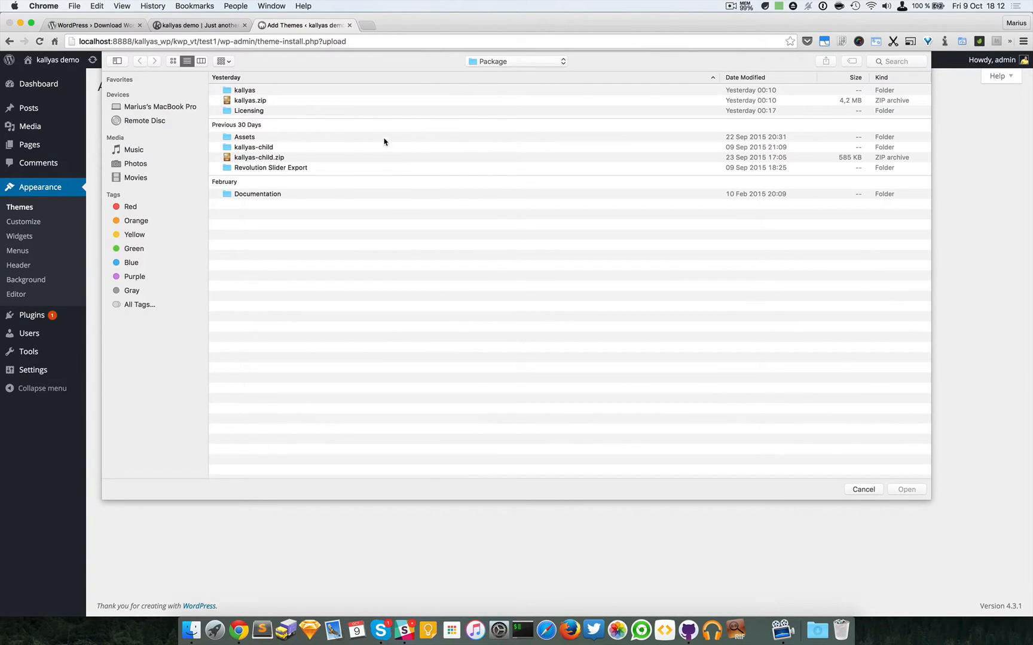
pyautogui.moveTo(310, 158)
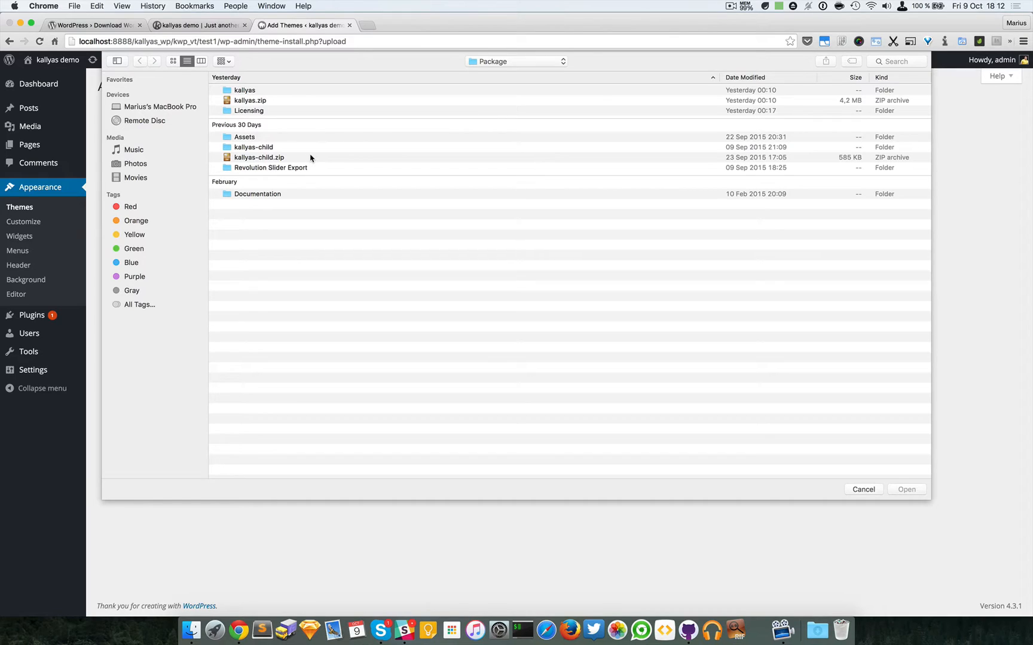
pyautogui.moveTo(297, 107)
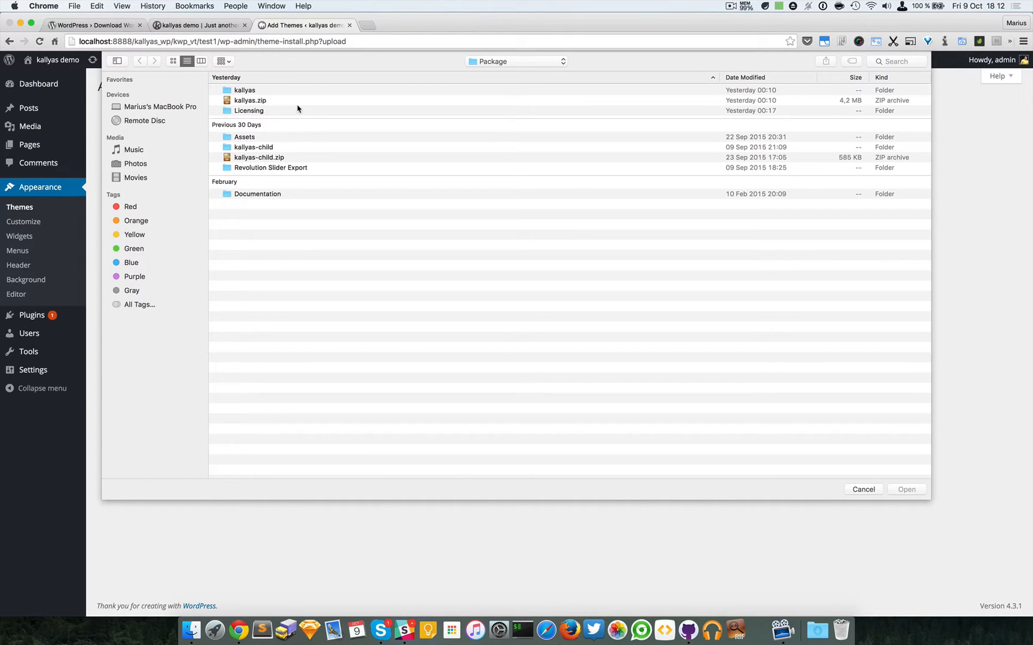
# Select kallyas.zip as the theme archive to upload.
pyautogui.click(250, 101)
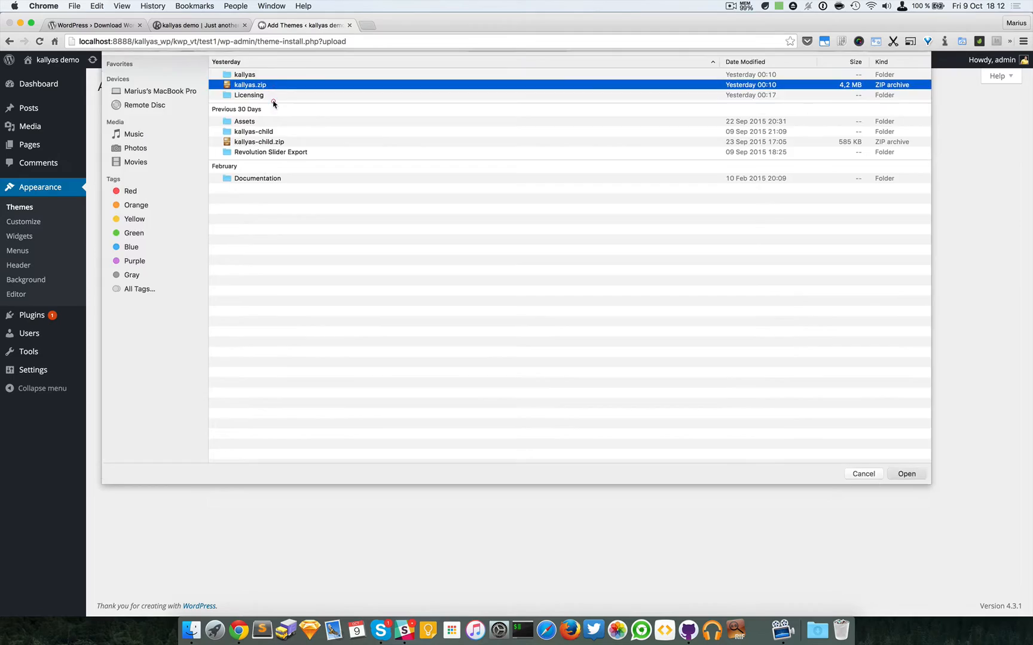
pyautogui.click(905, 473)
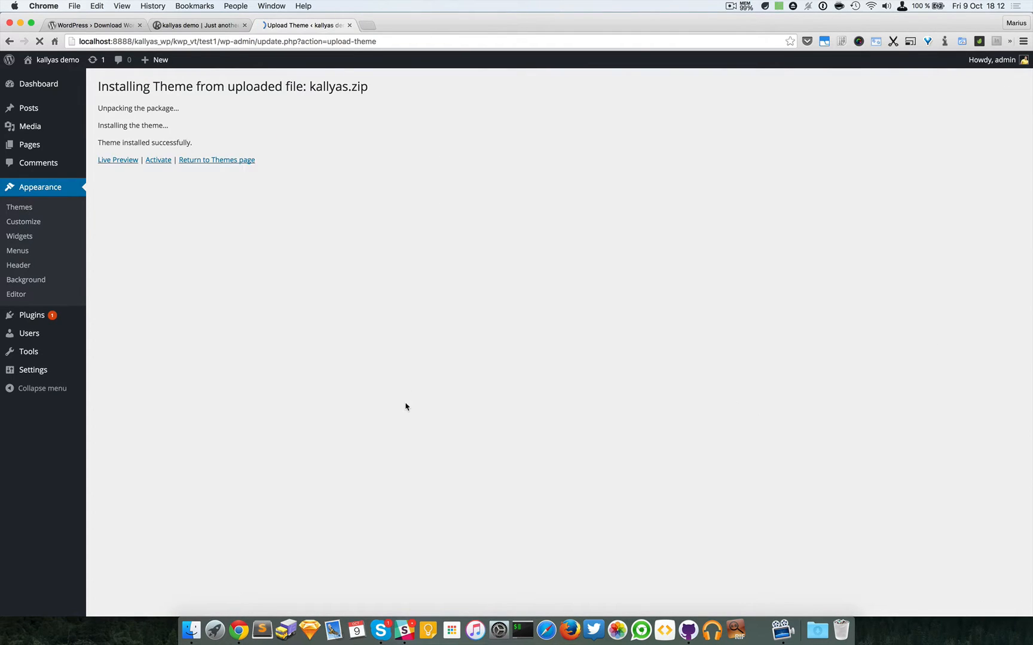
pyautogui.moveTo(158, 160)
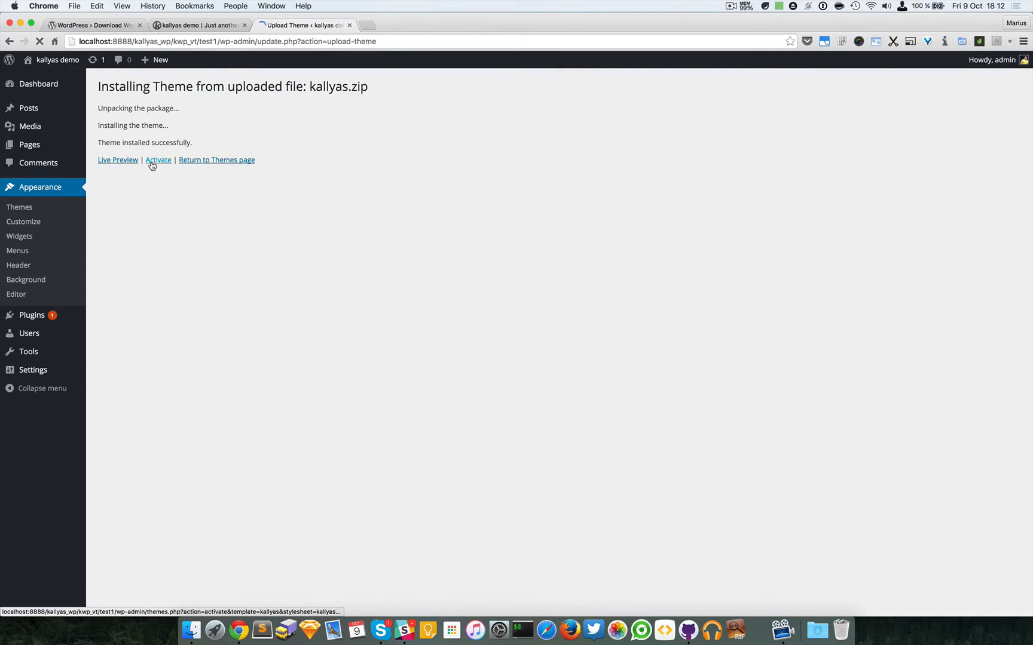
# Activate the newly installed Kallyas theme.
pyautogui.click(158, 160)
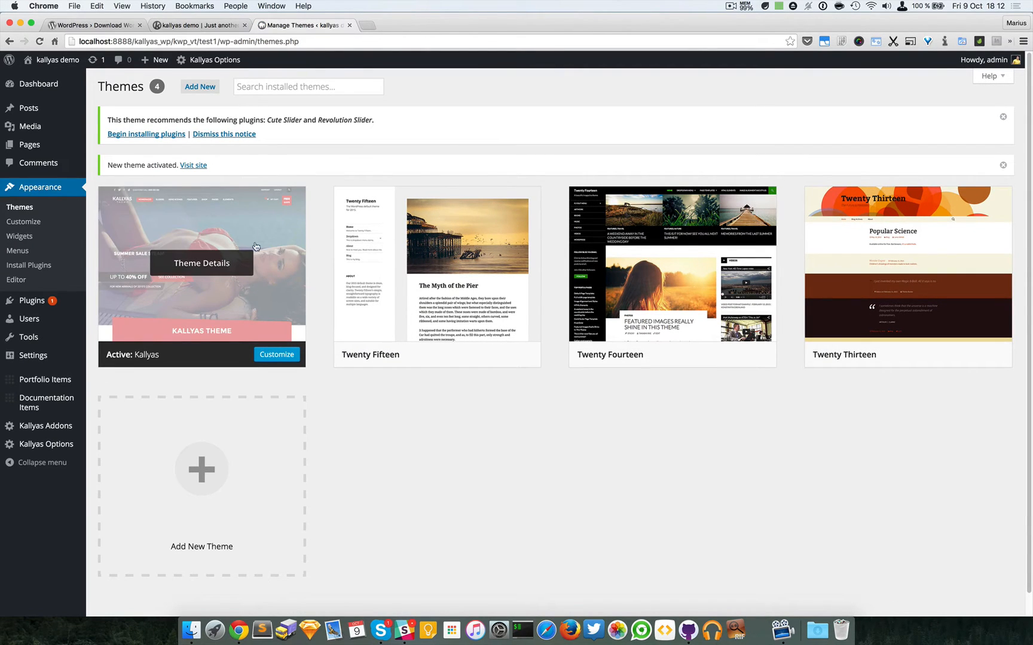
pyautogui.moveTo(138, 105)
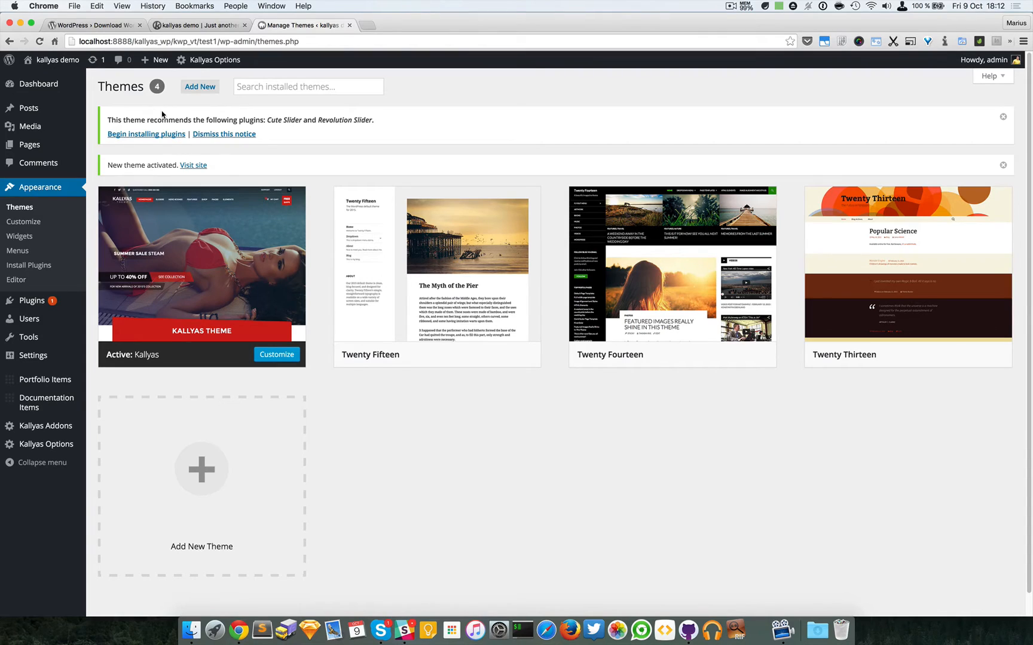
# Begin the required plugins installer and install Cute Slider.
pyautogui.click(146, 134)
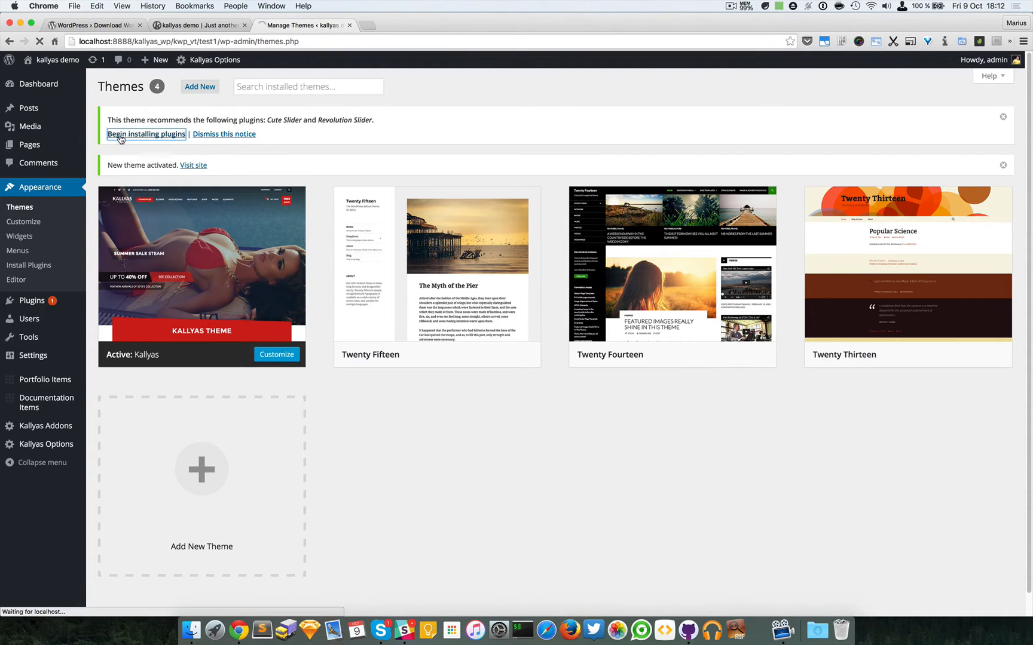
pyautogui.click(147, 134)
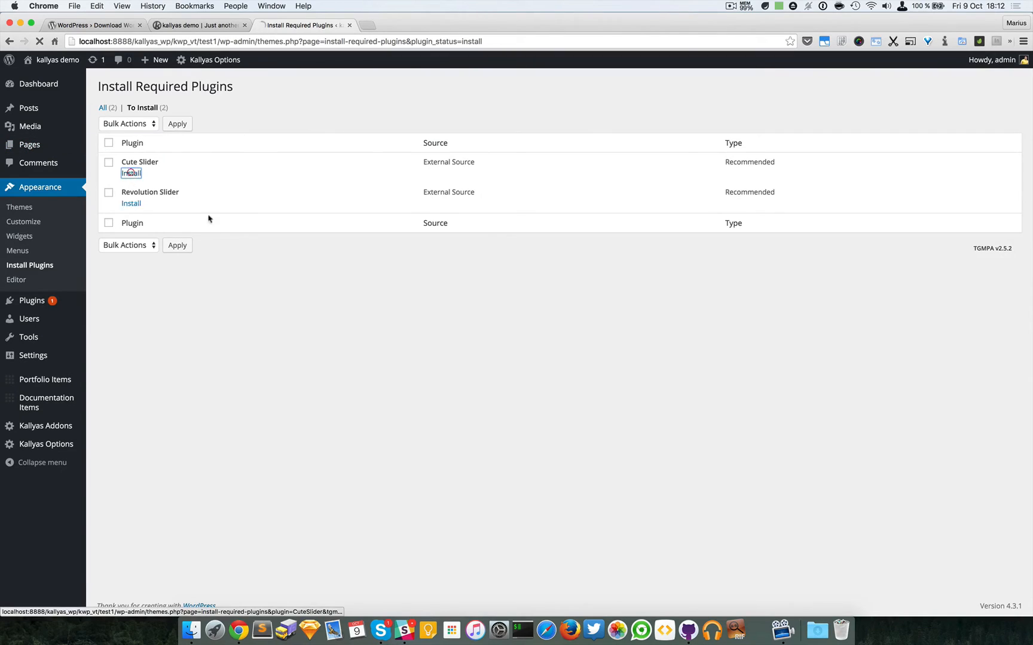
pyautogui.click(130, 174)
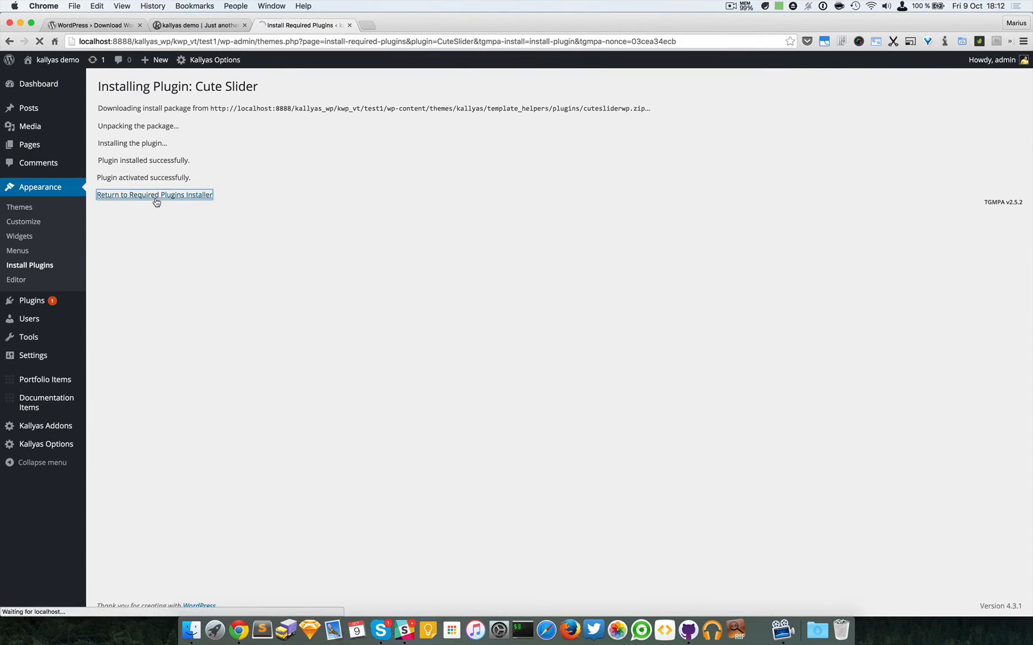
# Install Revolution Slider from the required plugins list, then return to the Dashboard.
pyautogui.click(154, 194)
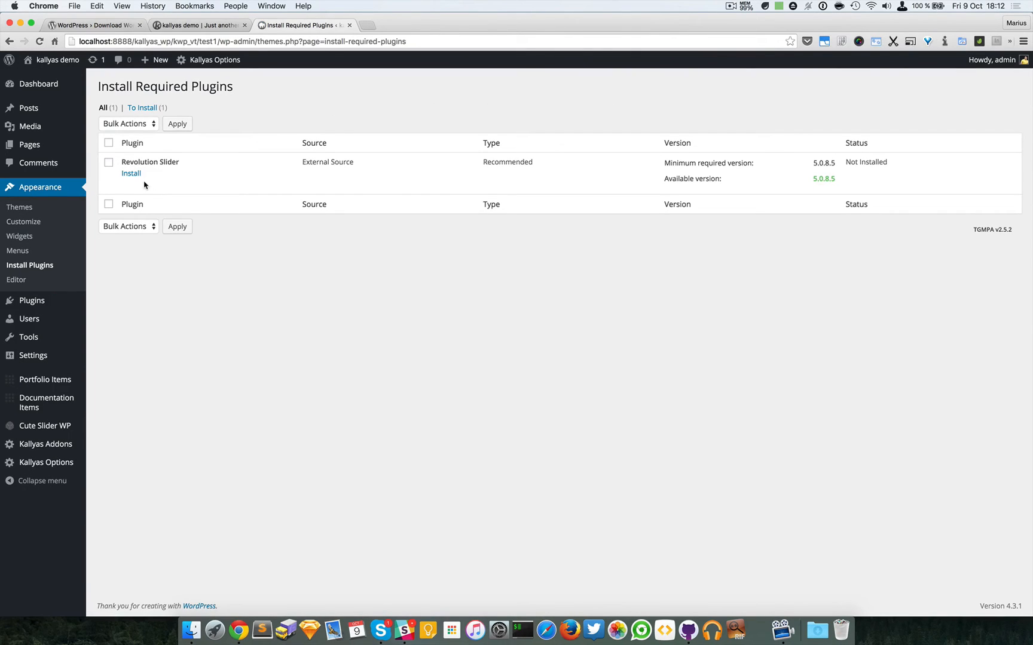
pyautogui.click(130, 173)
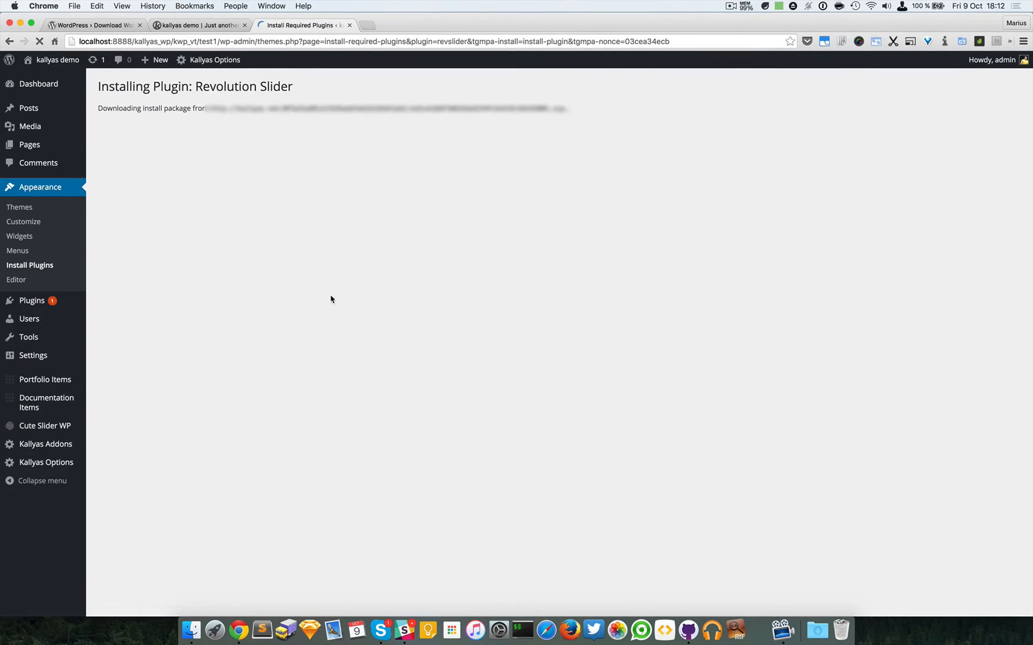
pyautogui.moveTo(352, 266)
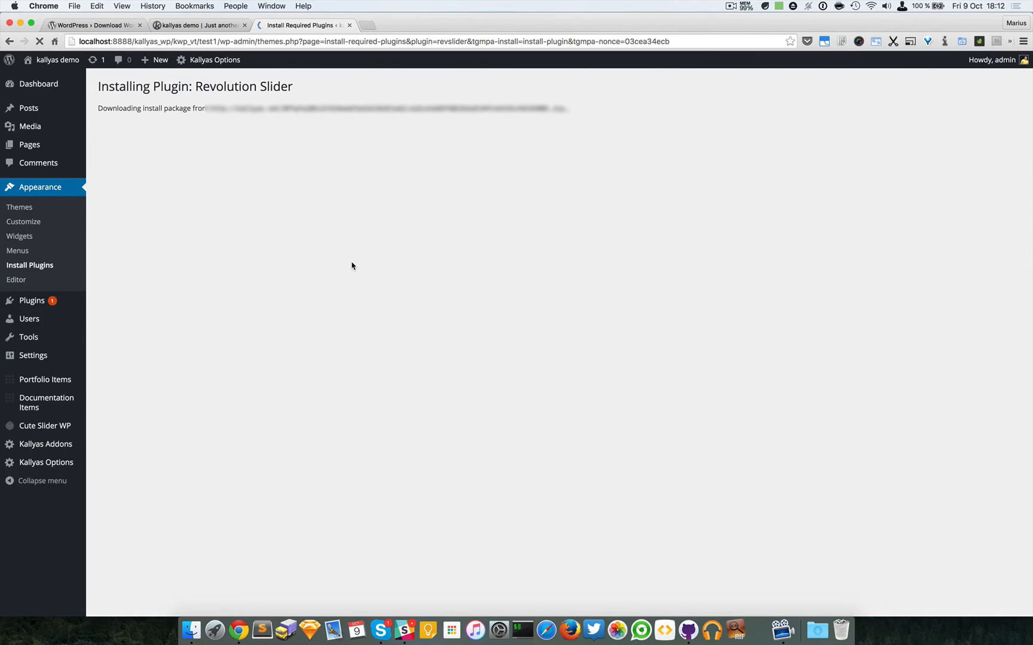
pyautogui.moveTo(356, 230)
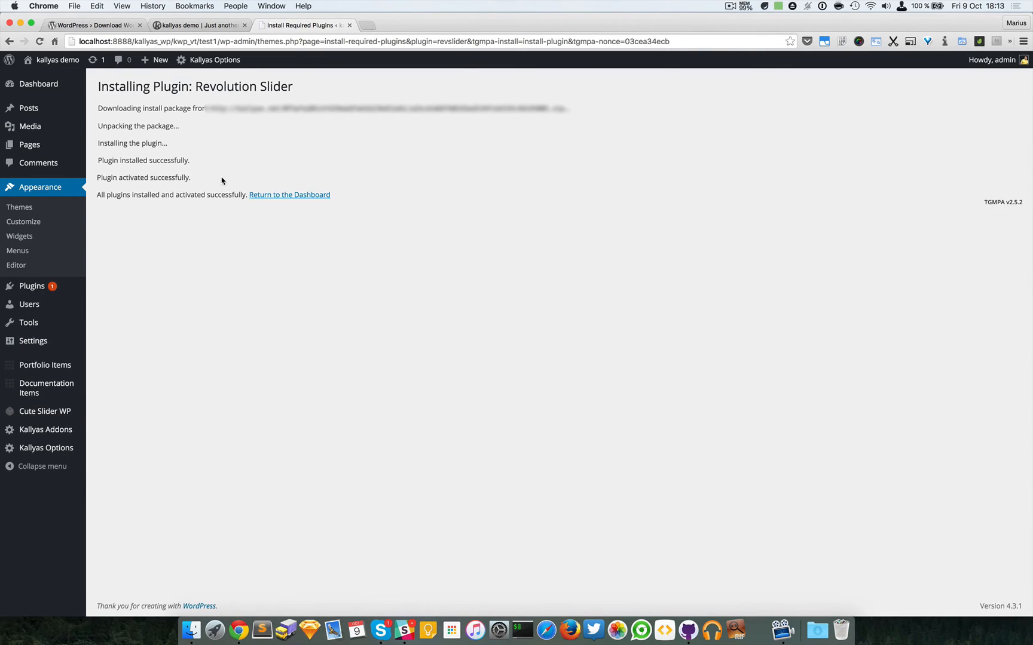
pyautogui.click(290, 195)
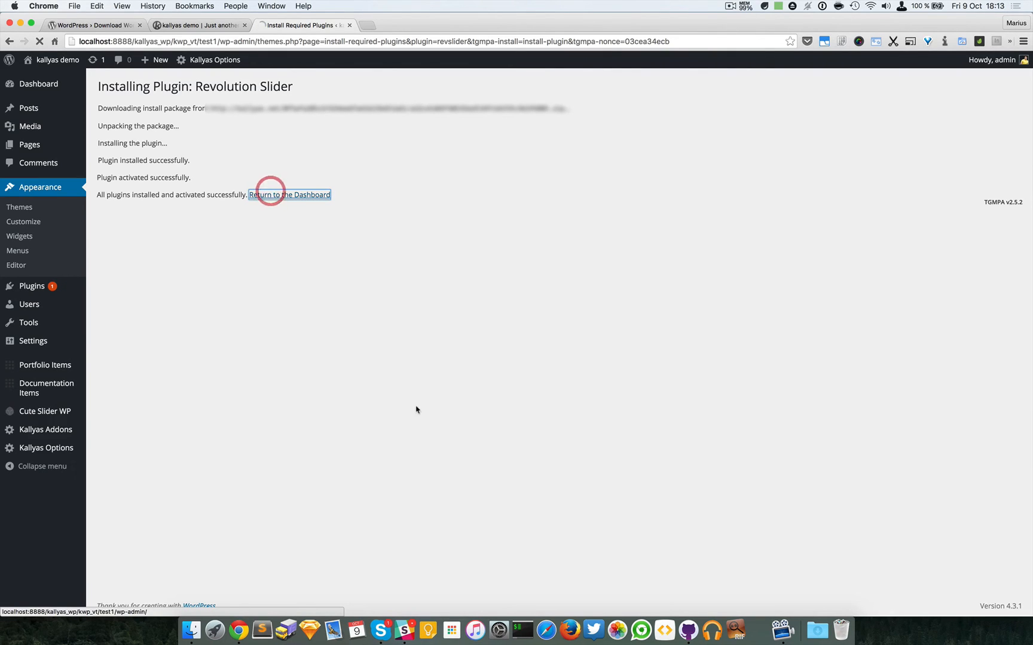
# View the front page and scroll to review the Kallyas design and Hello world! post.
pyautogui.click(290, 194)
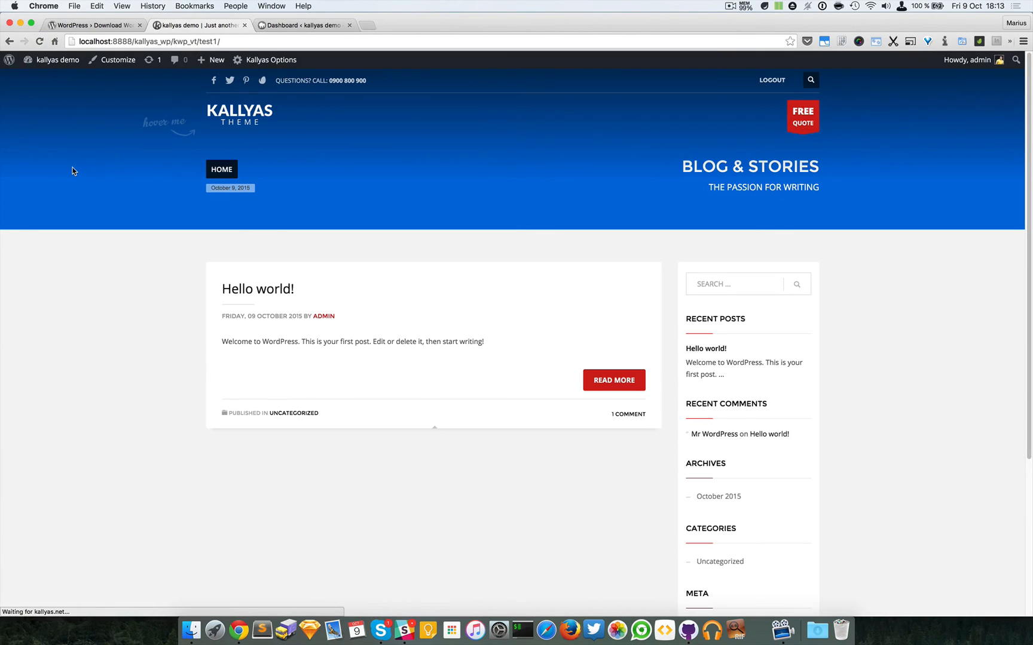
pyautogui.scroll(-3)
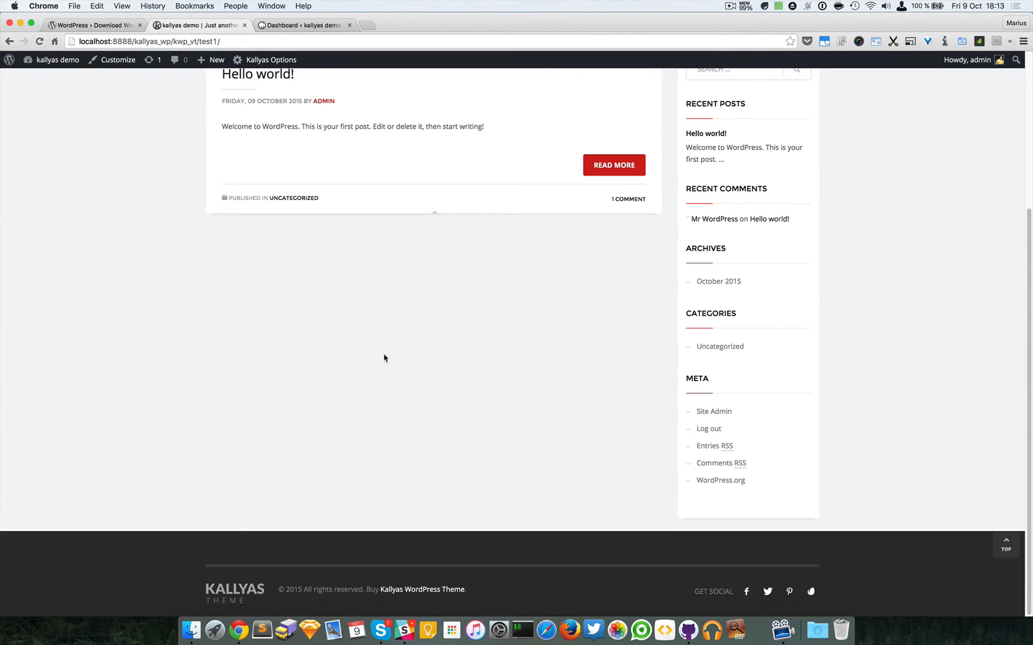
pyautogui.scroll(3)
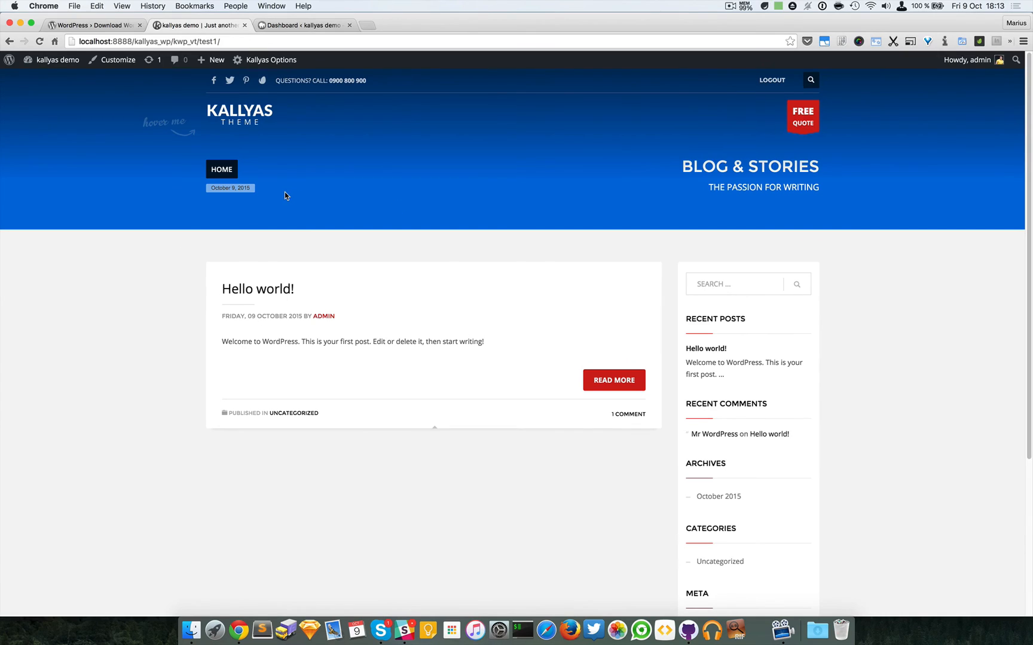
pyautogui.moveTo(296, 233)
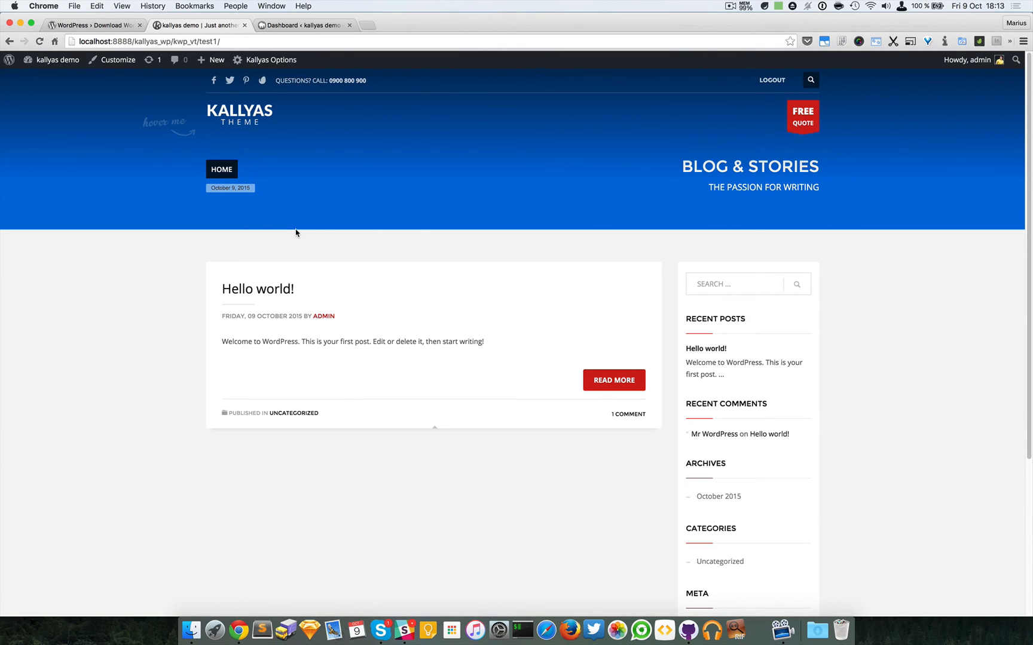
pyautogui.moveTo(323, 227)
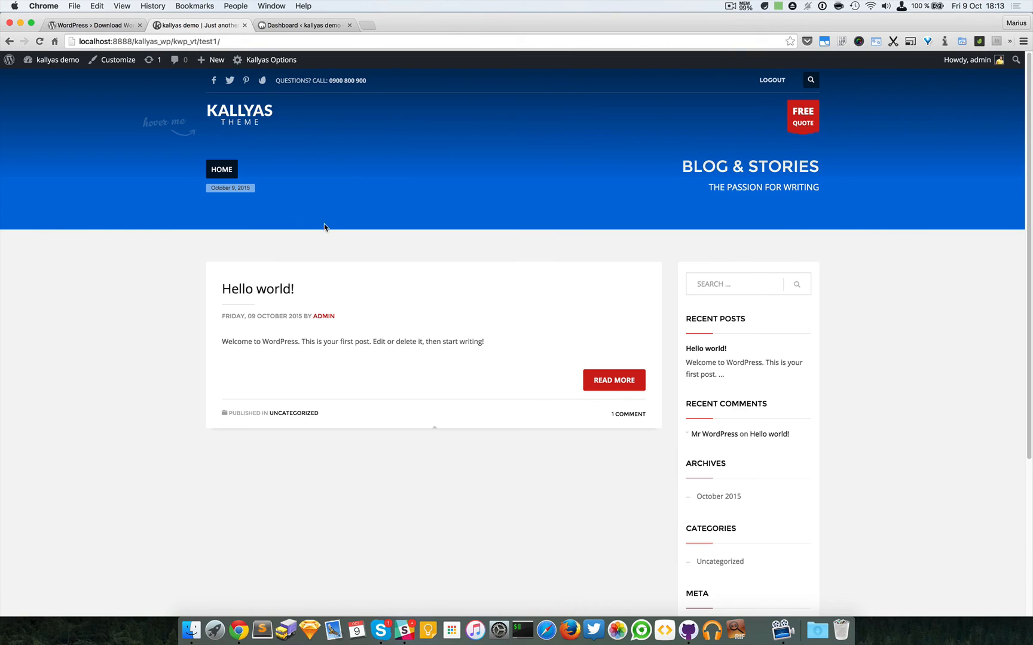
pyautogui.moveTo(308, 138)
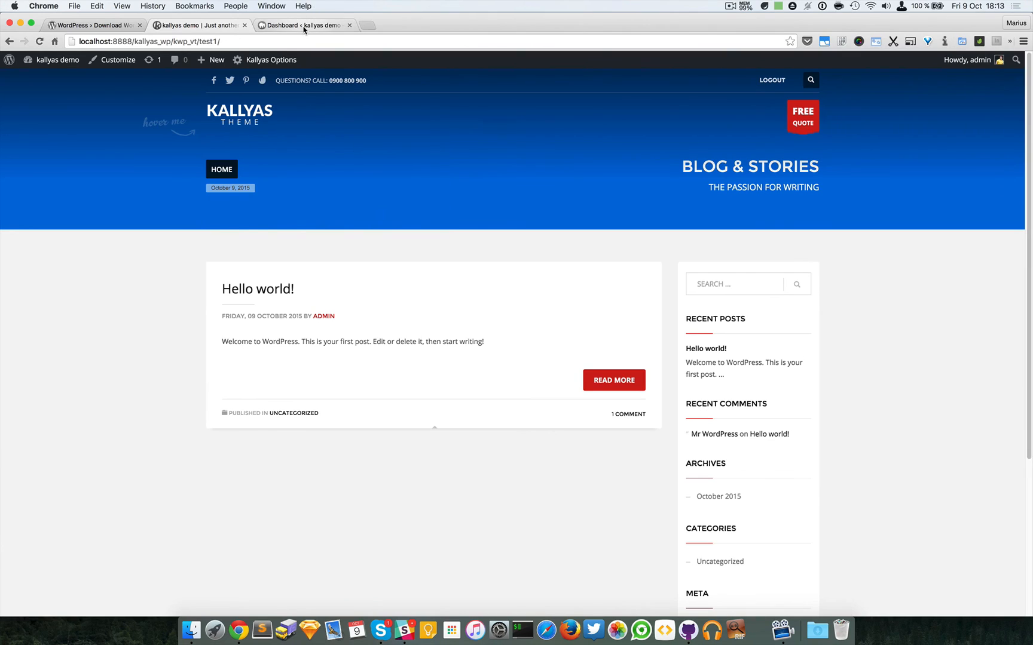
pyautogui.moveTo(303, 25)
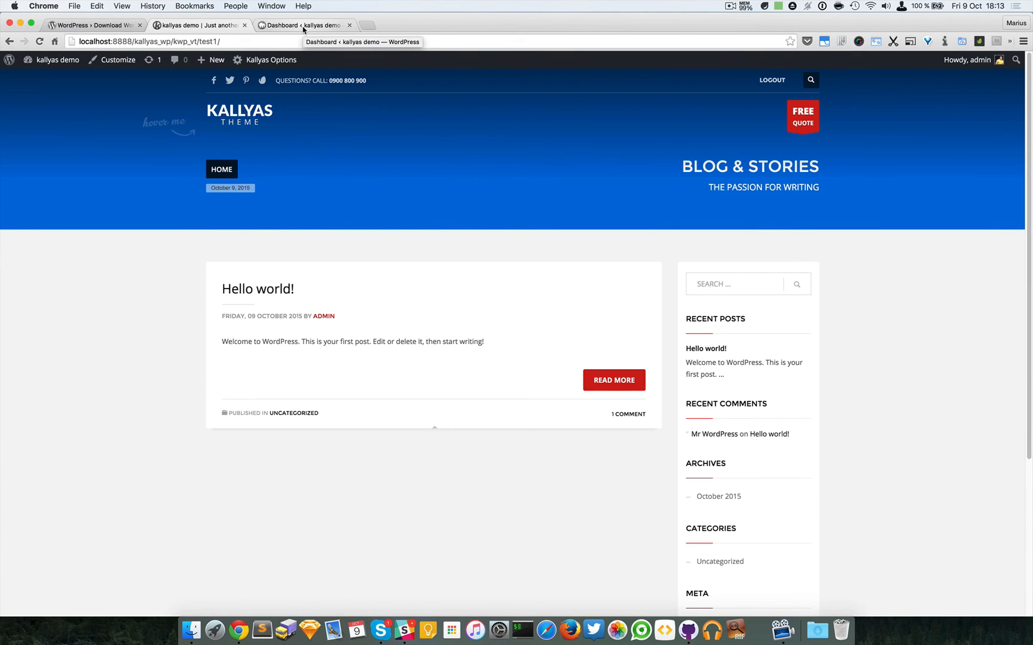